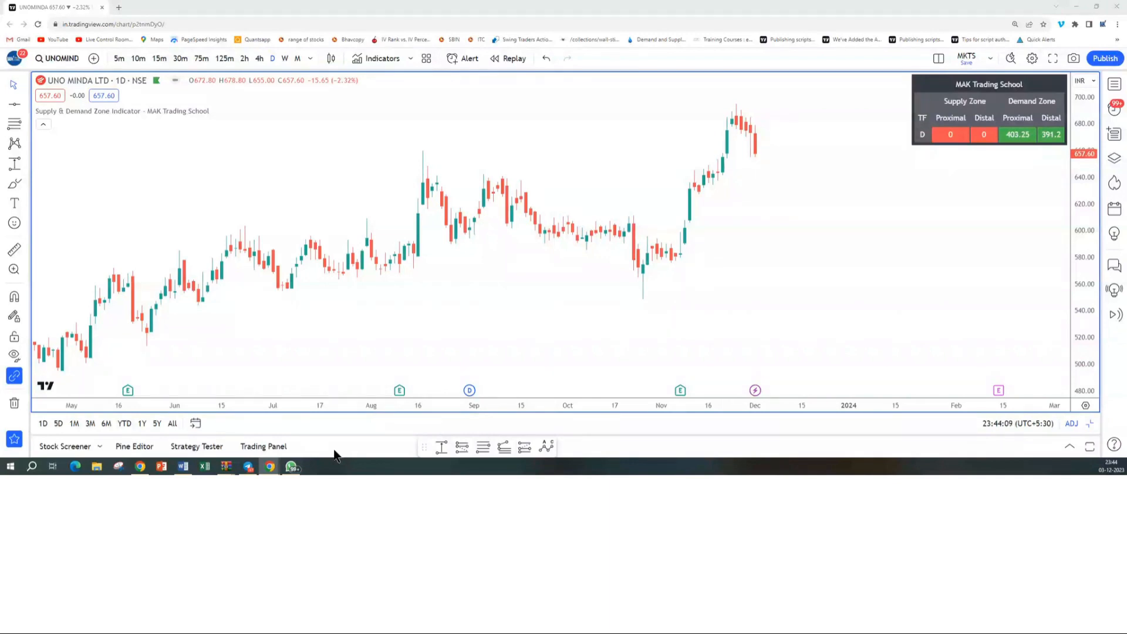
{"action": "mouse_move", "coordinate": [656, 289]}
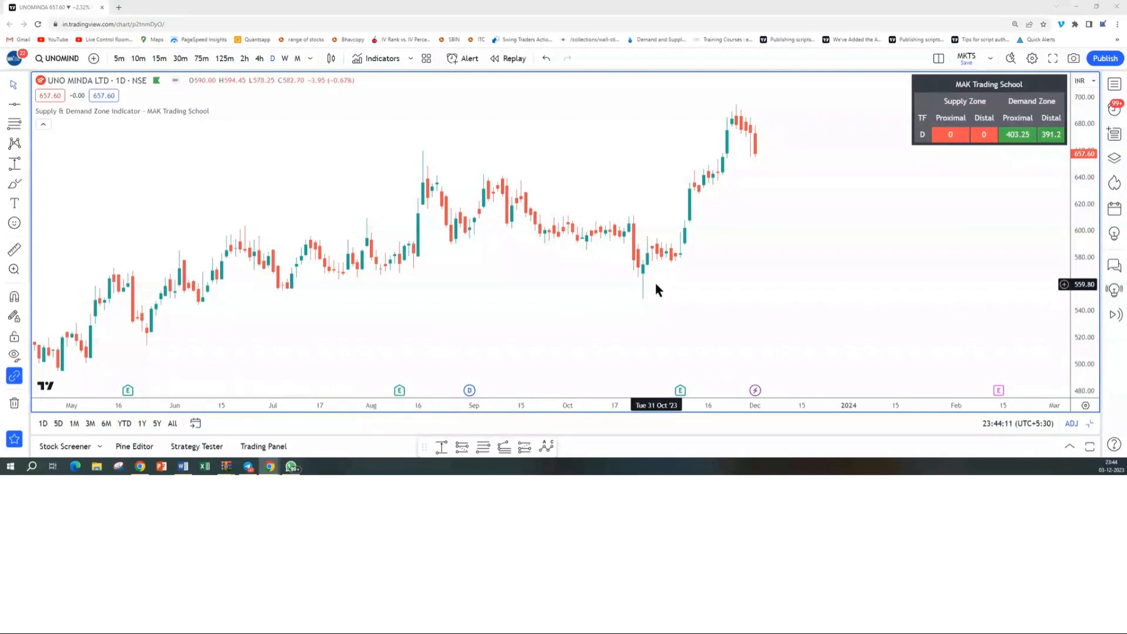
{"action": "mouse_move", "coordinate": [729, 145]}
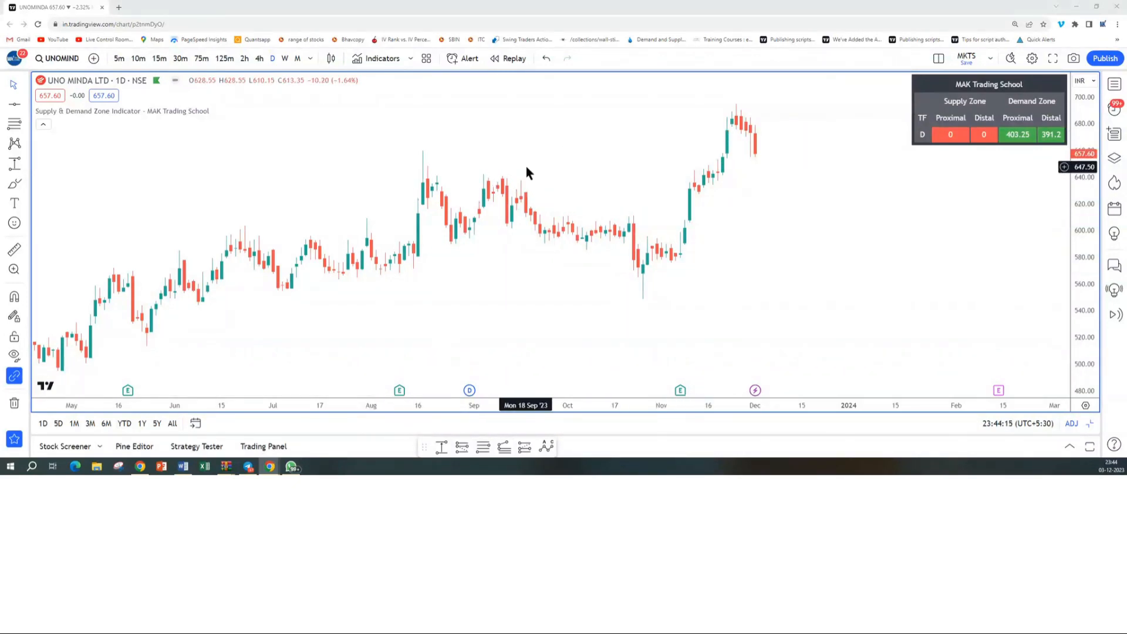
{"action": "mouse_move", "coordinate": [755, 119]}
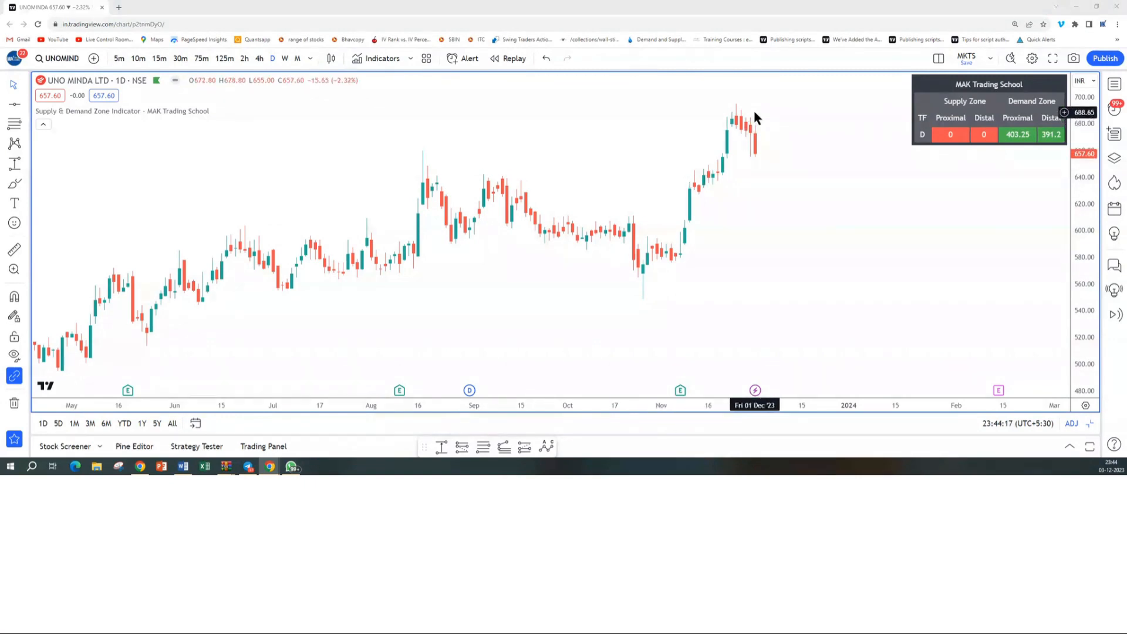
{"action": "mouse_move", "coordinate": [767, 171]}
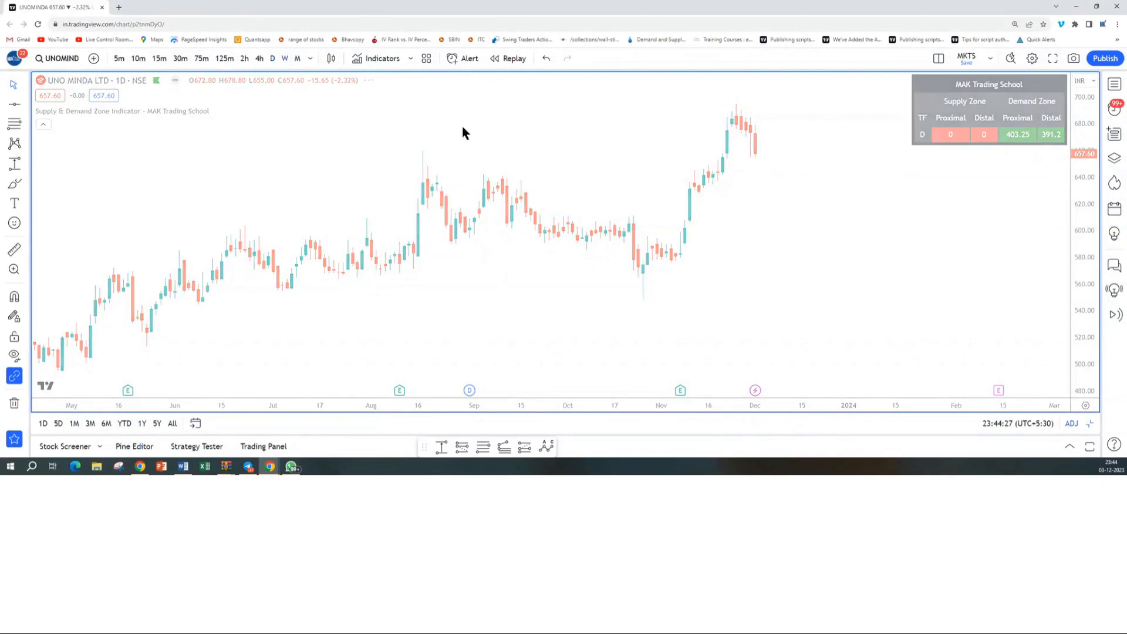
{"action": "left_click", "coordinate": [284, 58]}
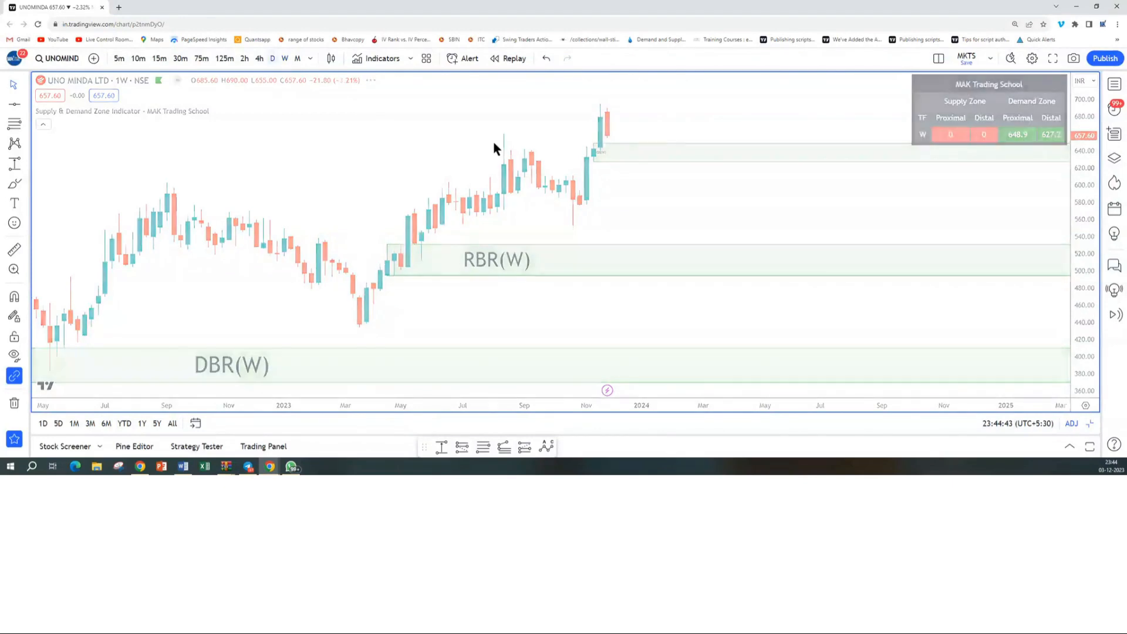
{"action": "left_click", "coordinate": [272, 58]}
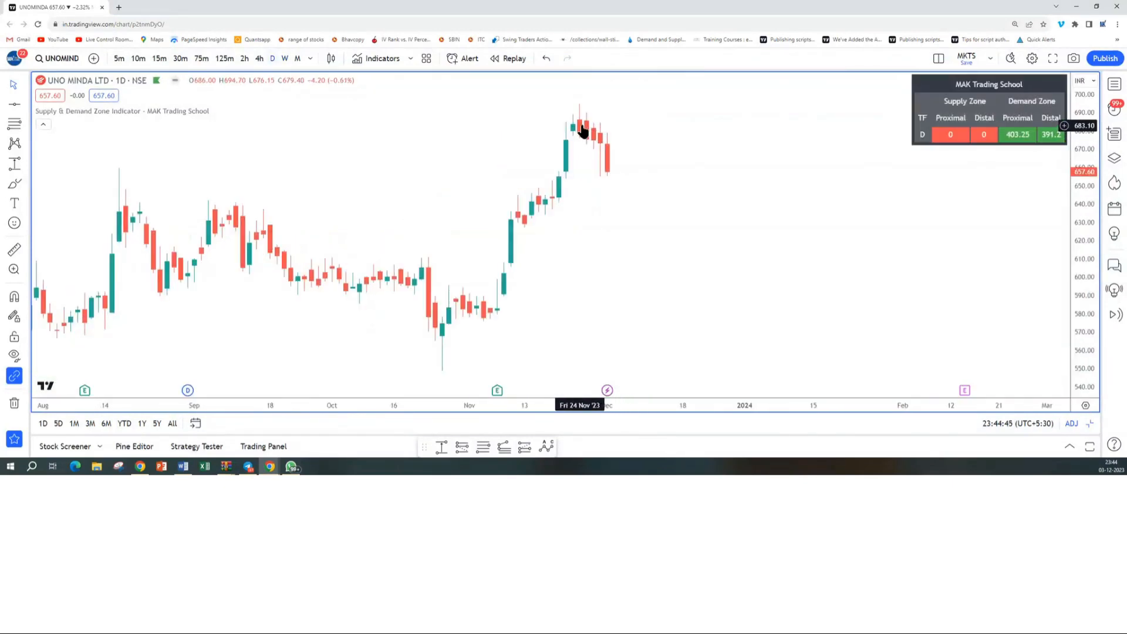